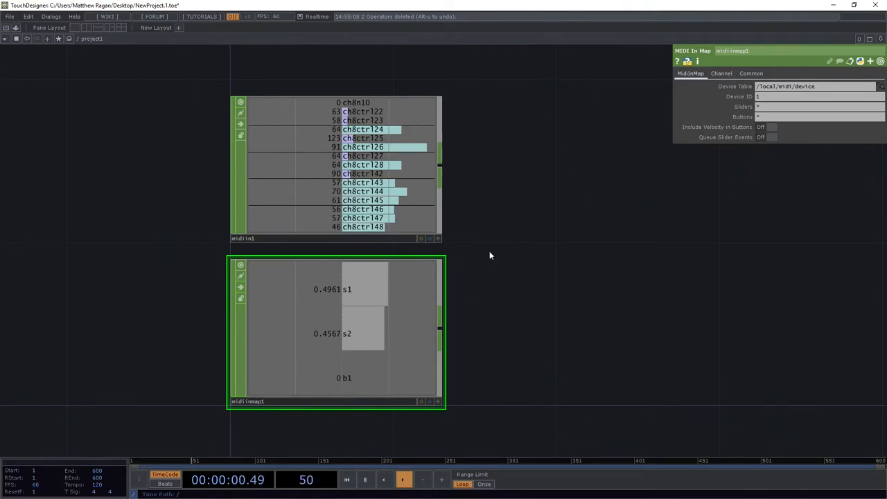
Browse the Help menu, then bring up the Dialogs menu listing available dialog windows
{"action": "left_click", "coordinate": [74, 16]}
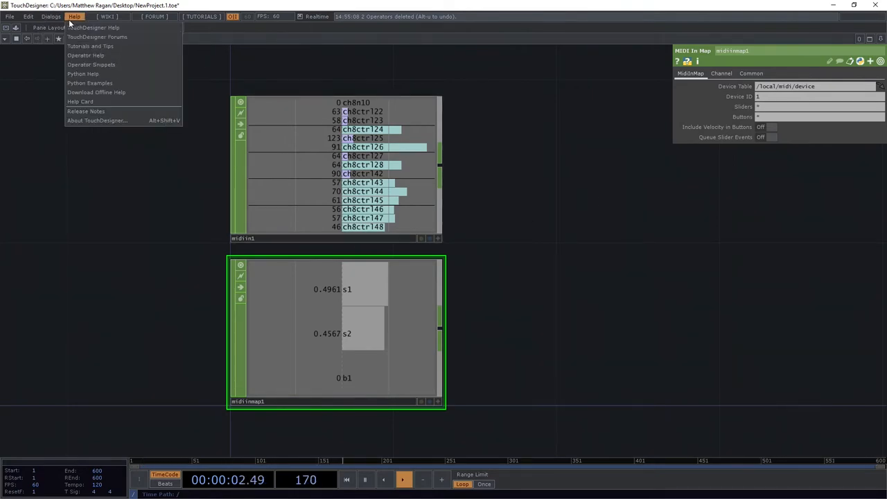
{"action": "left_click", "coordinate": [52, 16]}
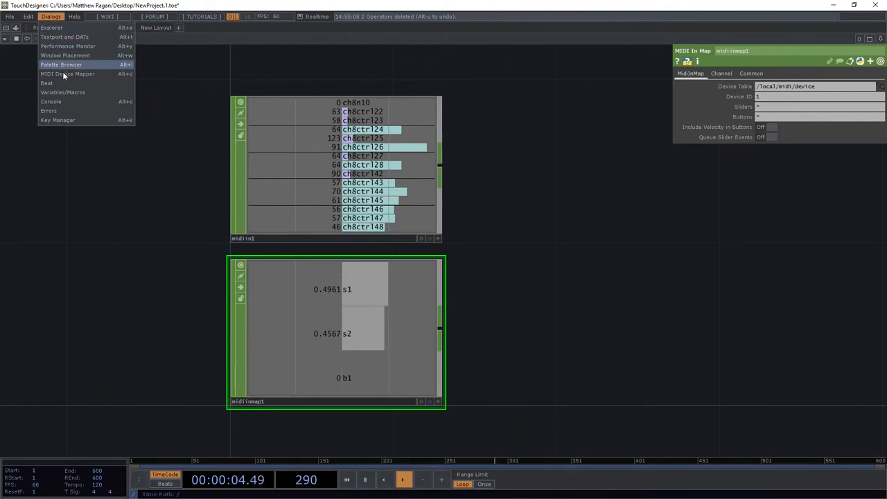
Open the MIDI Device Mapper on the LaunchControl device and clear the MIDI console log
{"action": "left_click", "coordinate": [67, 74]}
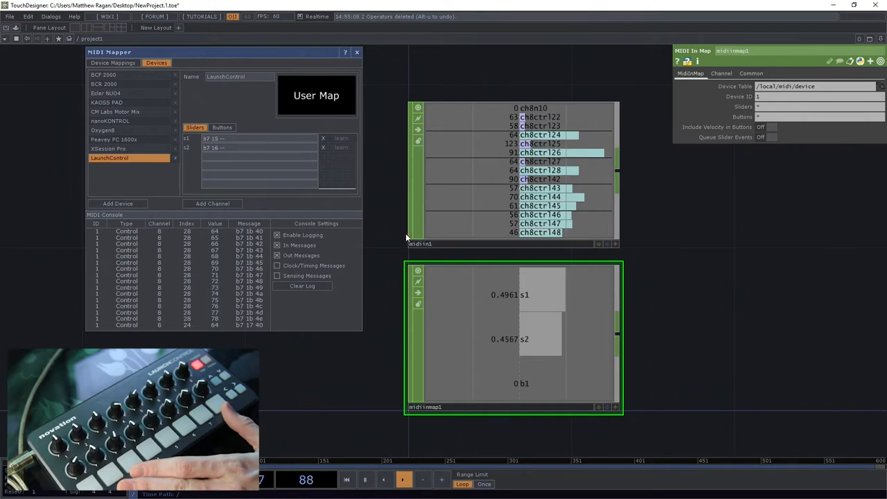
{"action": "left_click", "coordinate": [302, 286]}
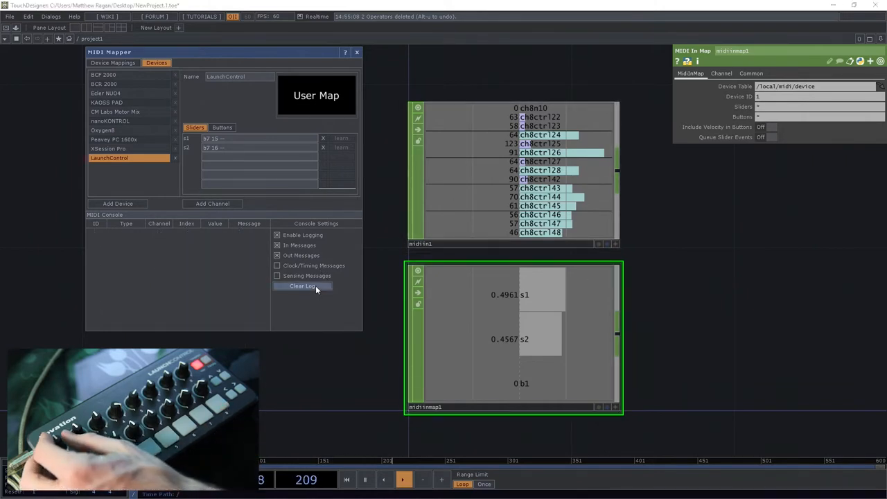